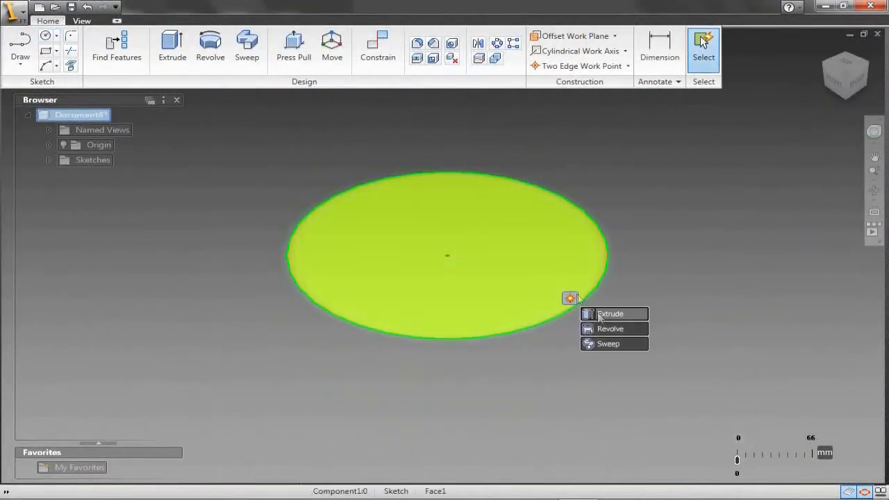
Extrude the circle into a disc, then subtract-extrude the side sketch region to cut a flat.
left_click(609, 313)
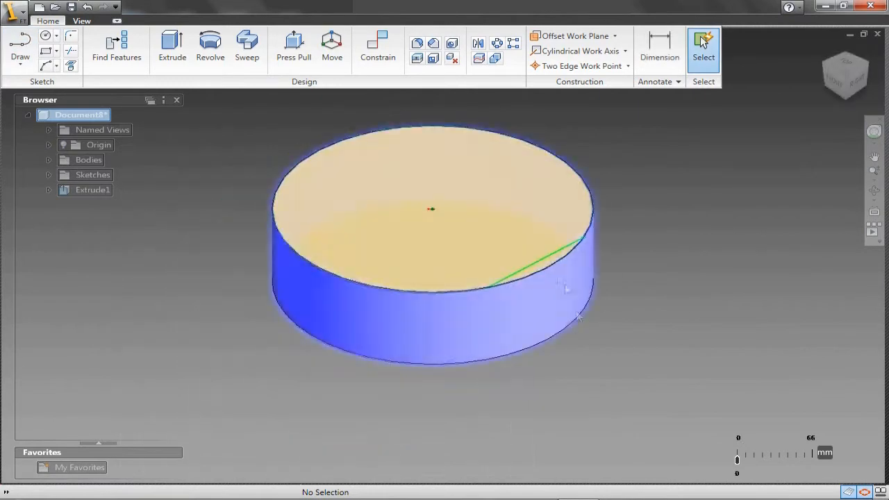
left_click(171, 49)
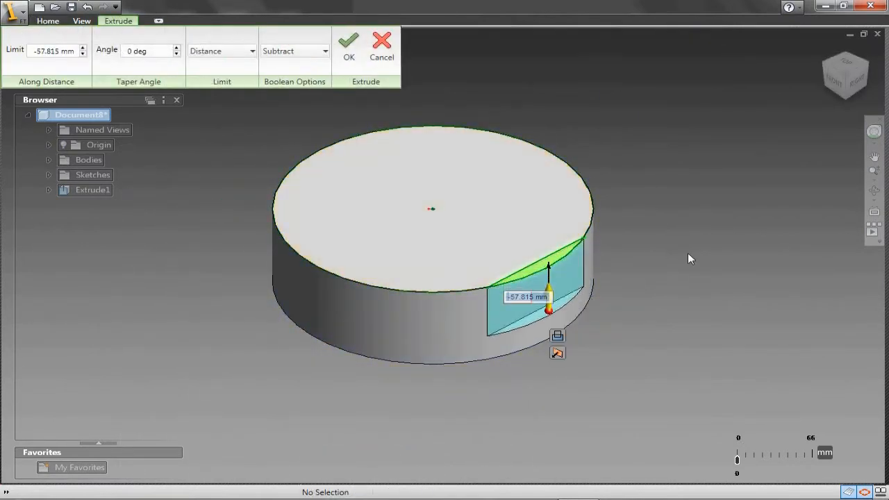
left_click(348, 42)
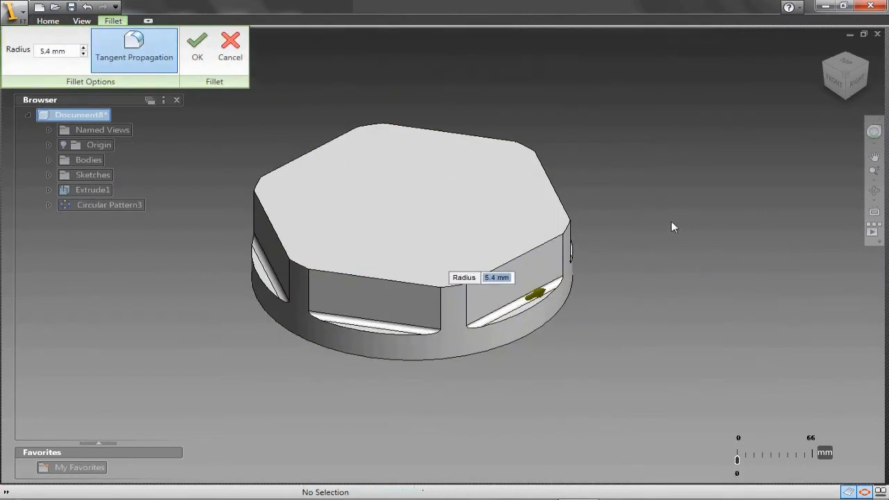
Fillet the side cut edges with a 25 mm radius and tangent propagation.
left_click(197, 45)
type("25")
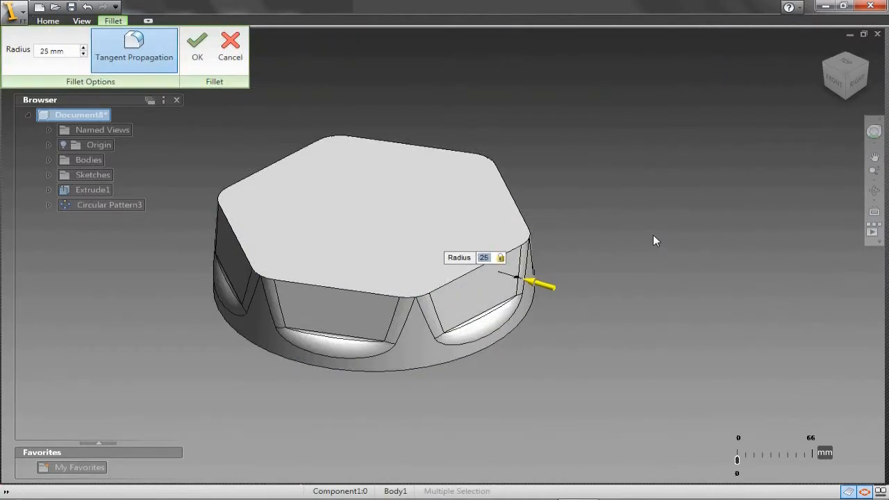
left_click(196, 42)
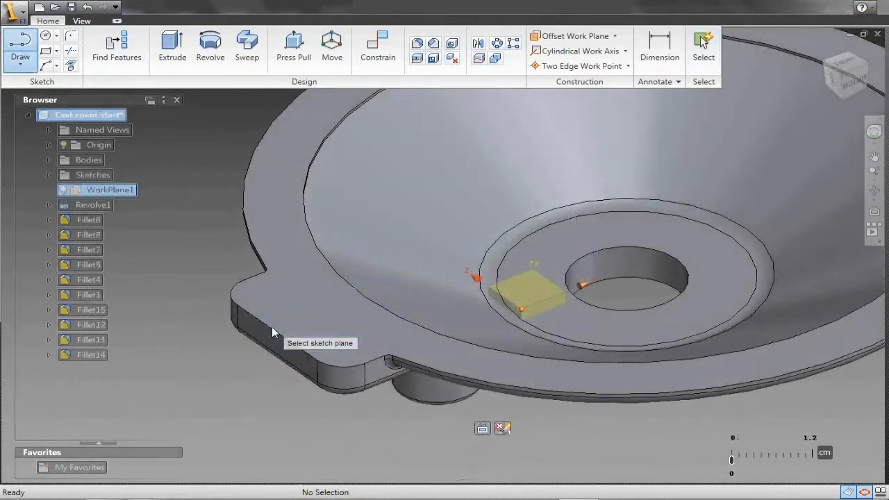
Select the dish part's flange face as the sketch plane.
left_click(531, 288)
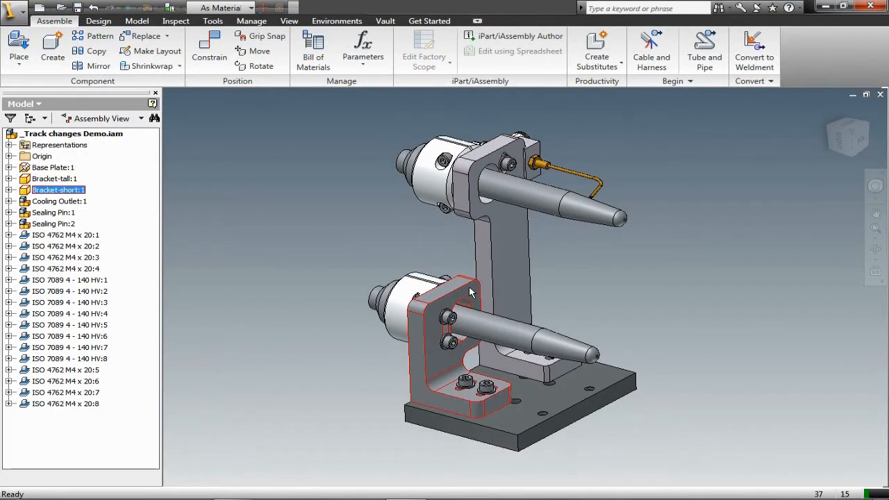
Open Bracket-short:1 from the Model browser in Inventor Fusion.
double_click(57, 190)
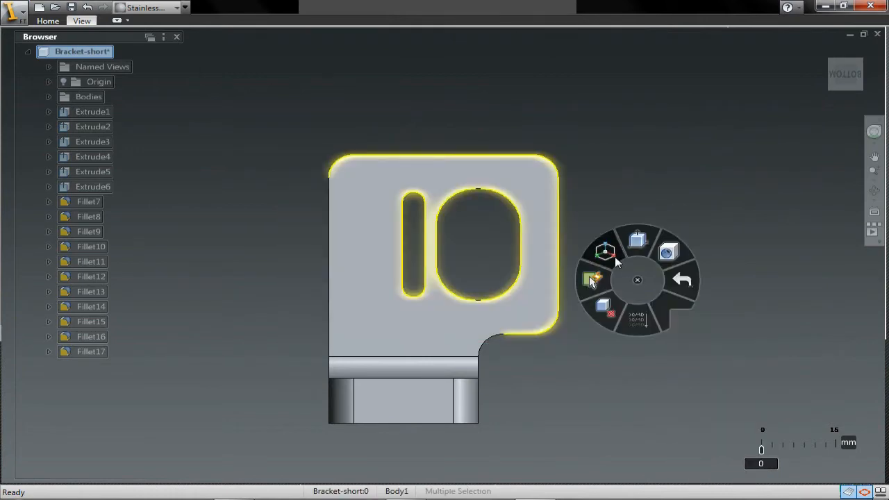
Orbit the bracket and delete the two rounded fillet faces on the foot.
left_click(592, 277)
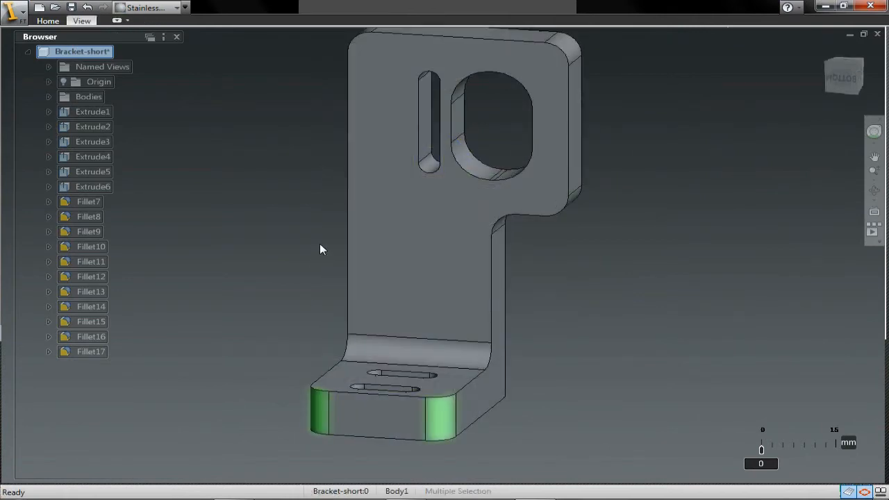
left_click(305, 410)
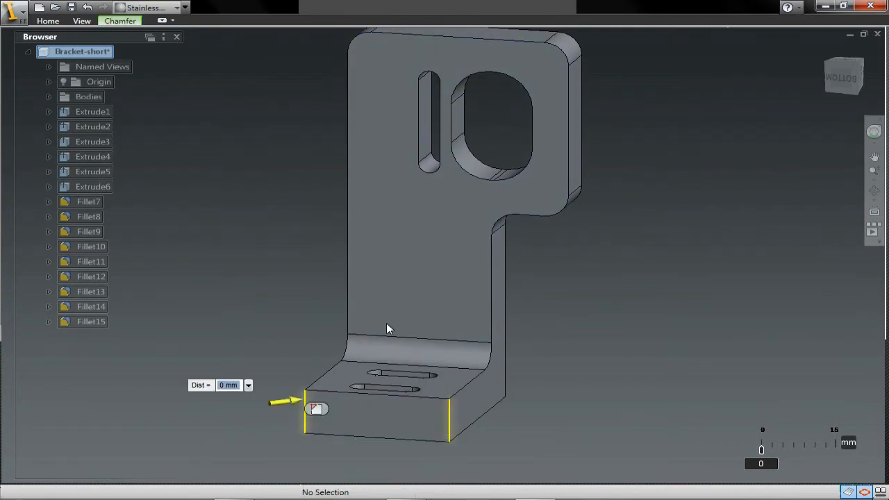
Chamfer the foot's two vertical front edges at 3 mm.
type("3")
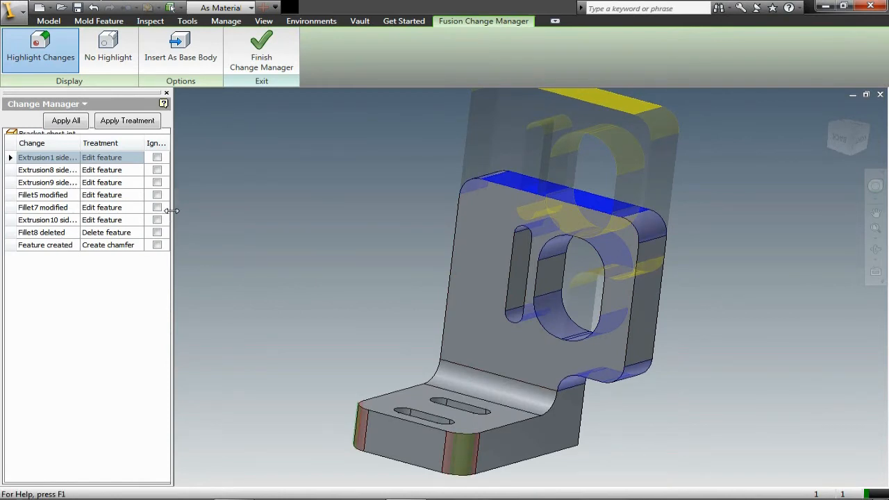
Turn off highlighting and apply all tracked changes, including the deleted fillet and new chamfer.
left_click(108, 49)
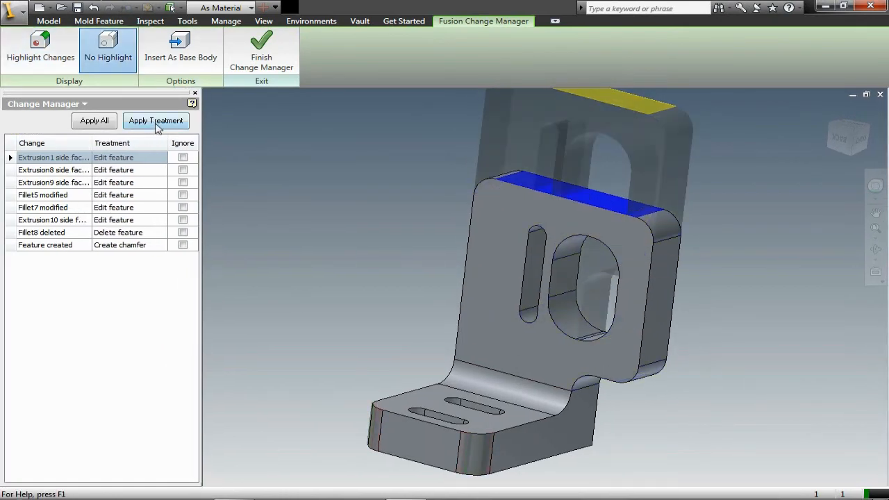
left_click(155, 121)
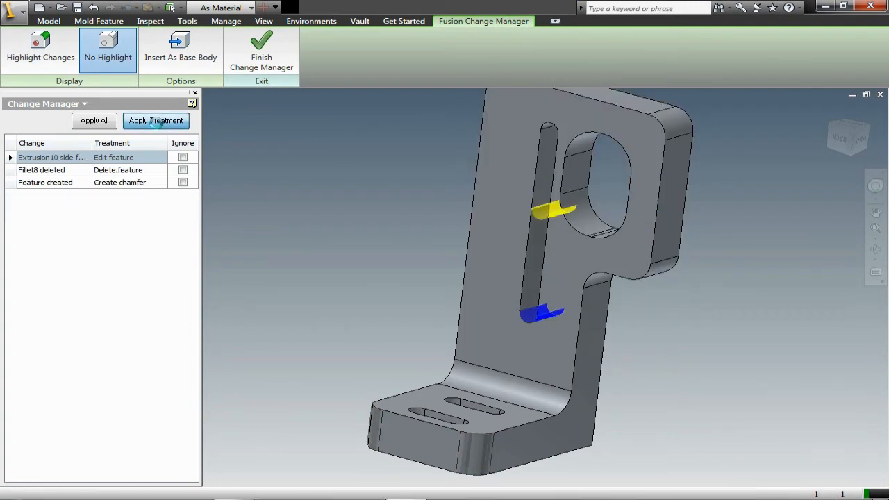
left_click(156, 120)
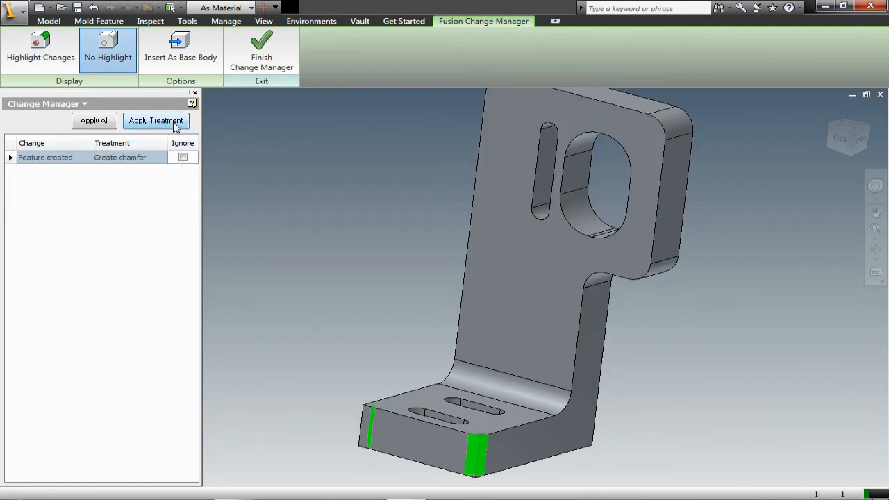
left_click(155, 120)
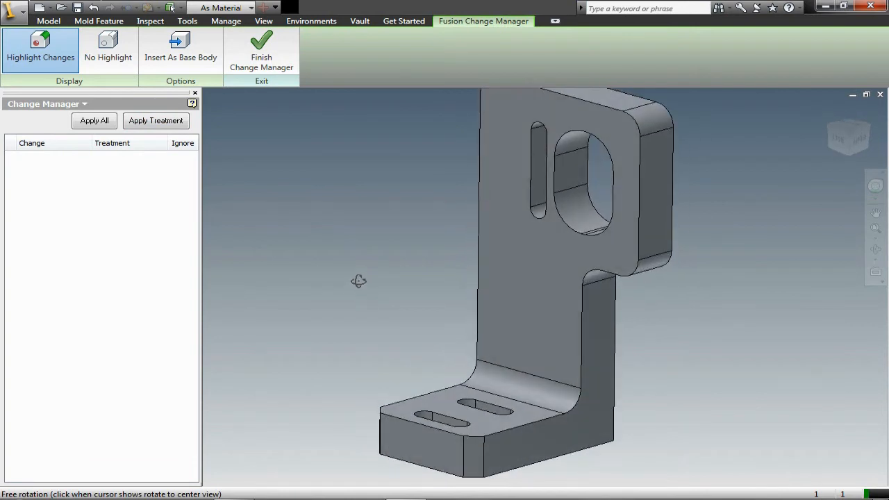